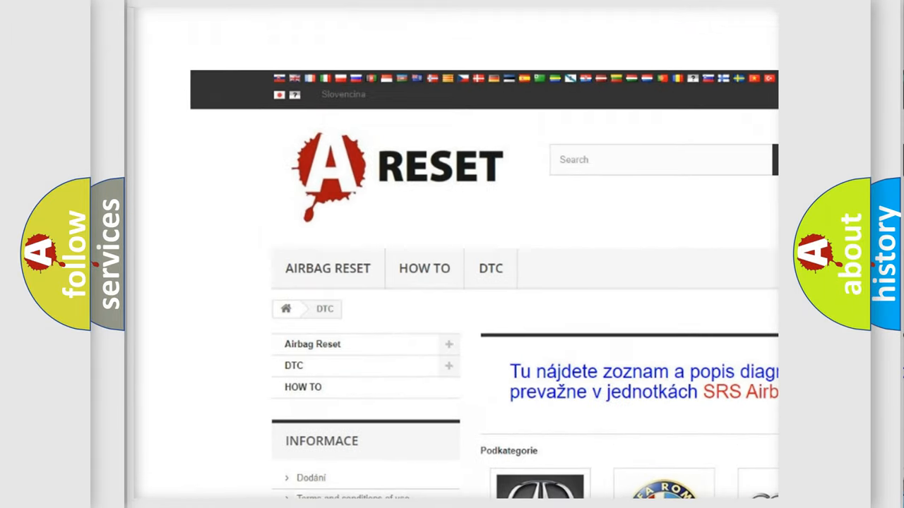
scroll(down, 3)
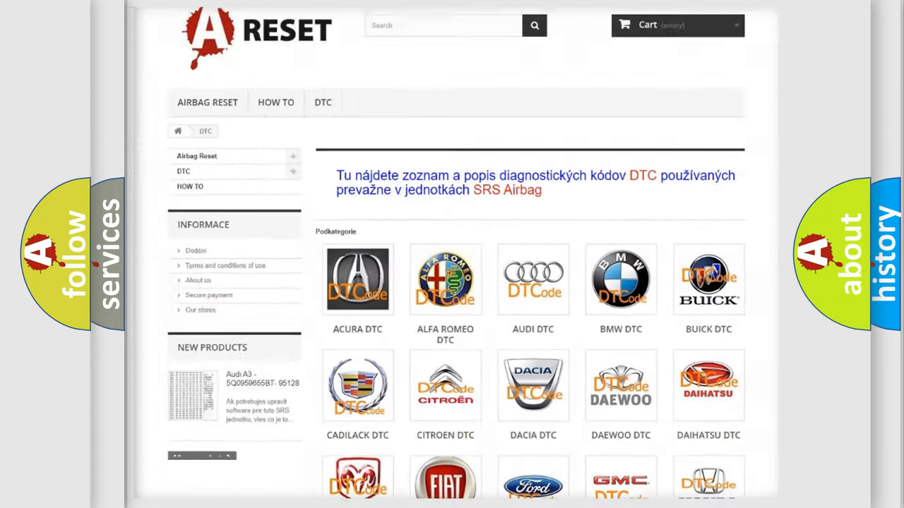
scroll(up, 3)
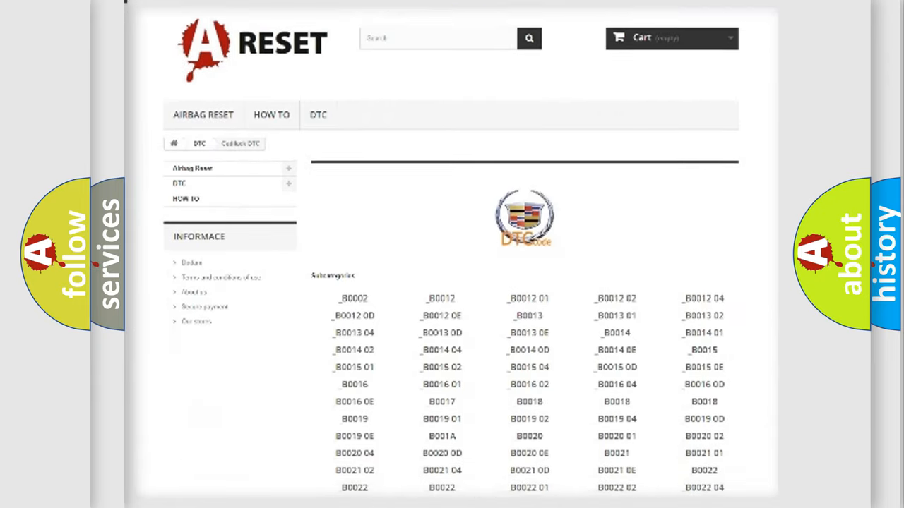
scroll(down, 3)
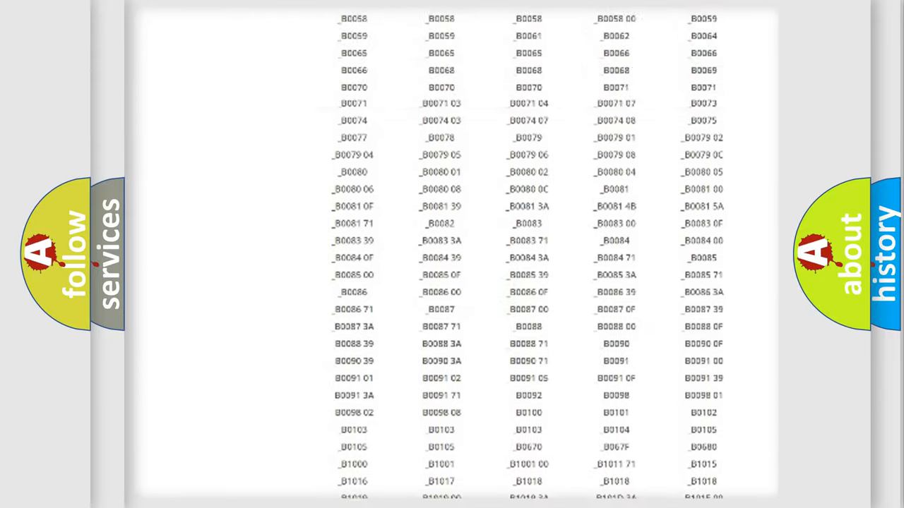
scroll(up, 3)
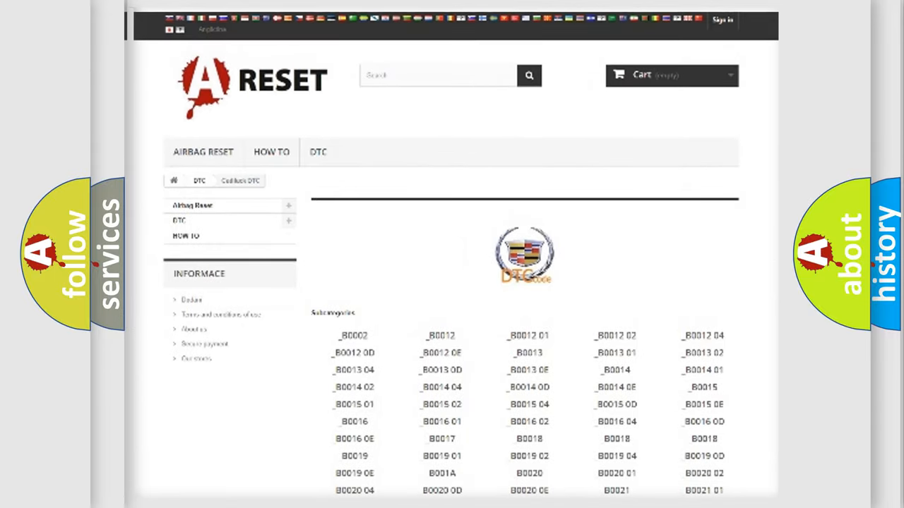